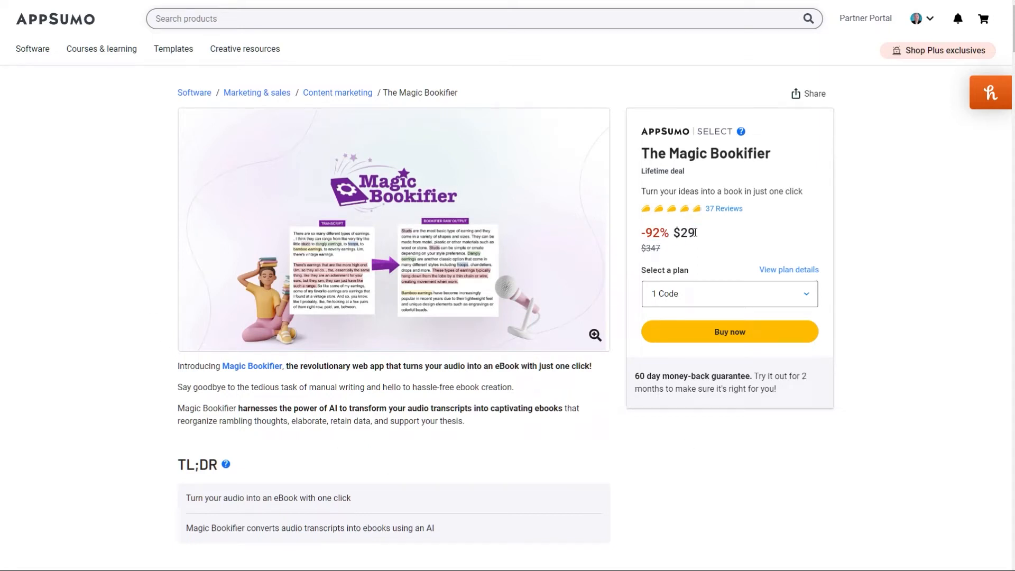
Choose Magic Ebook Auto-Writer as the creation mode from the Ebook Creator list
{"action": "scroll", "scroll_direction": "down", "scroll_amount": 3}
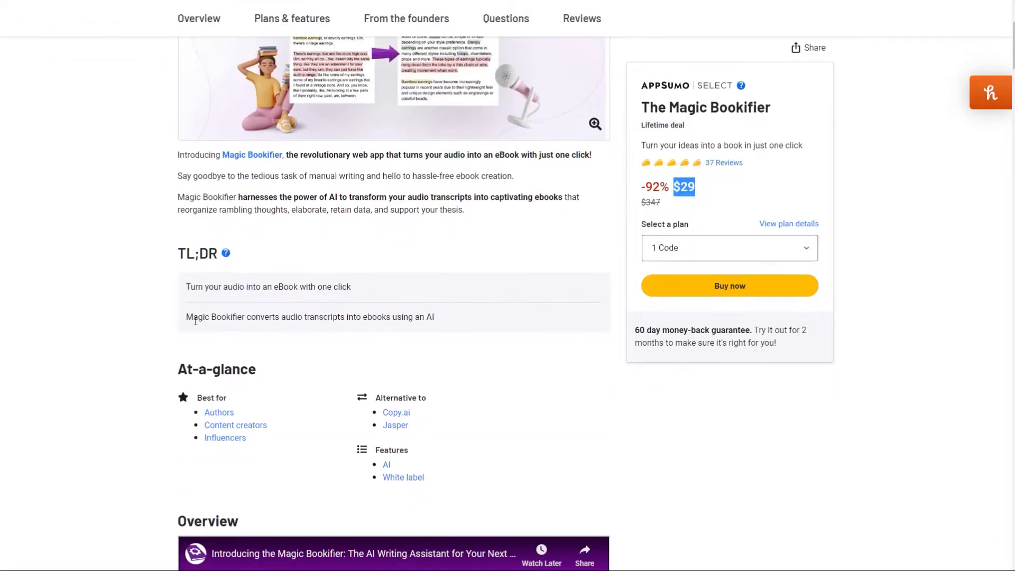
{"action": "triple_click", "coordinate": [267, 287]}
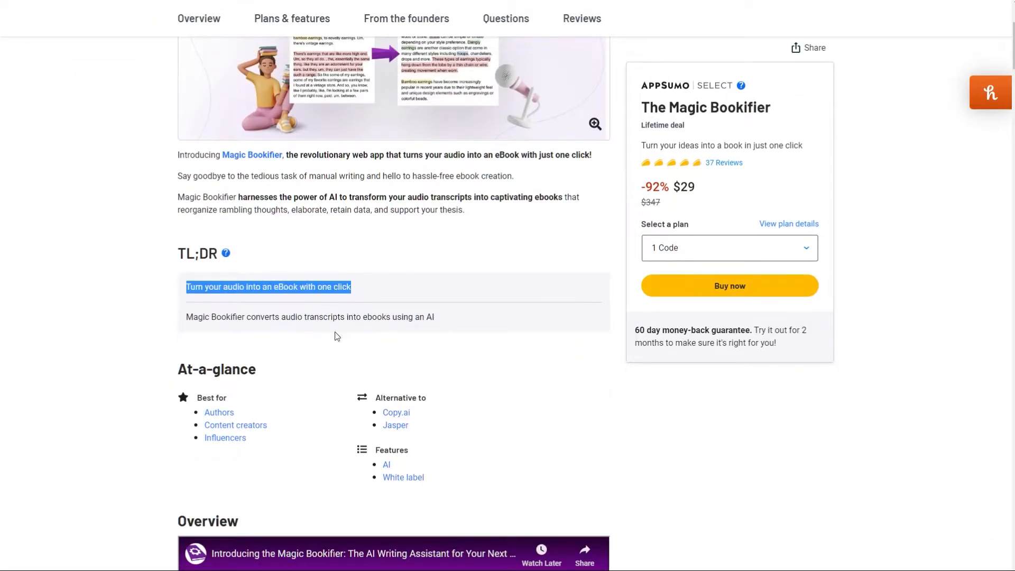
{"action": "left_click", "coordinate": [752, 418]}
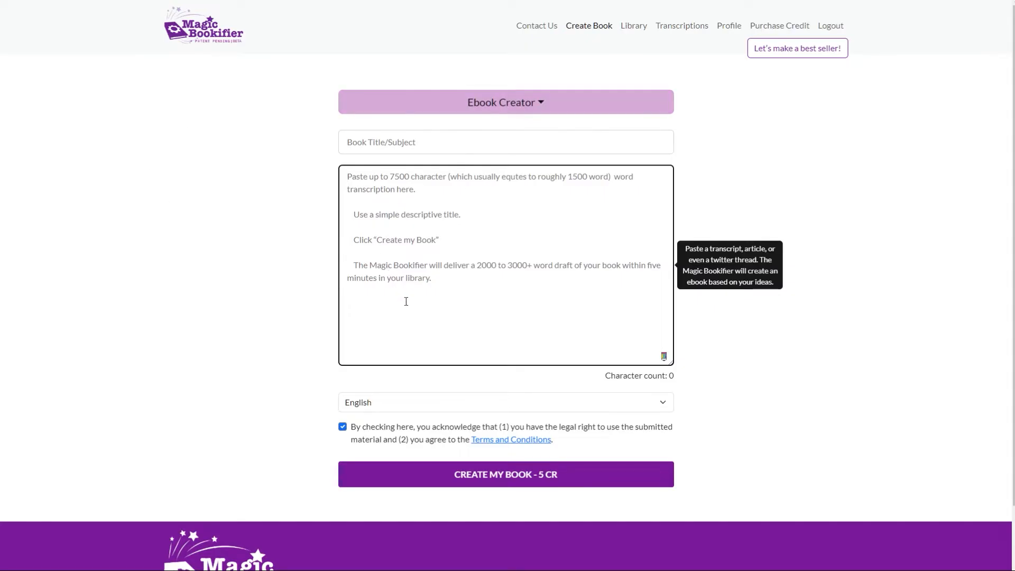
{"action": "mouse_move", "coordinate": [572, 268]}
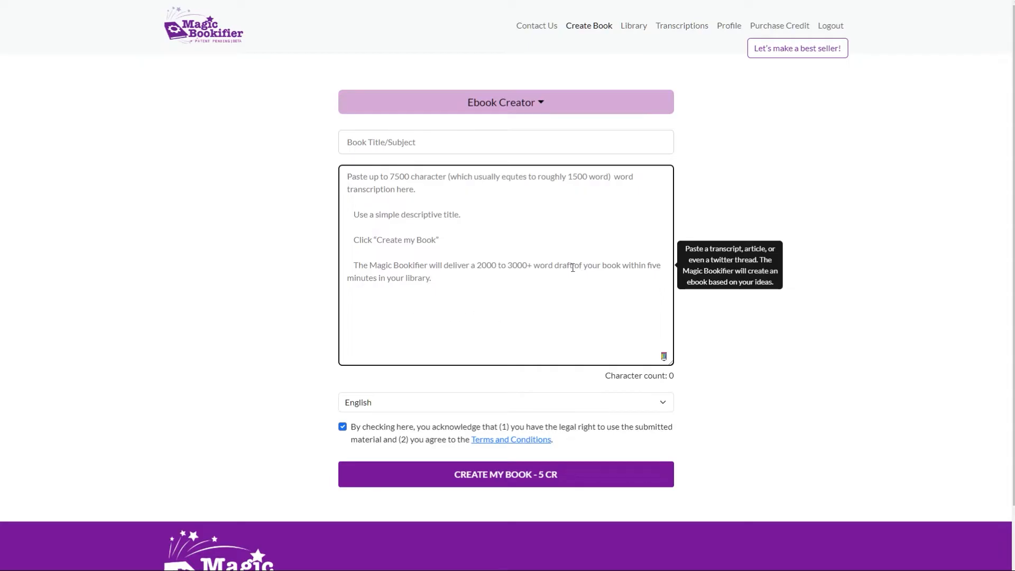
{"action": "mouse_move", "coordinate": [518, 102]}
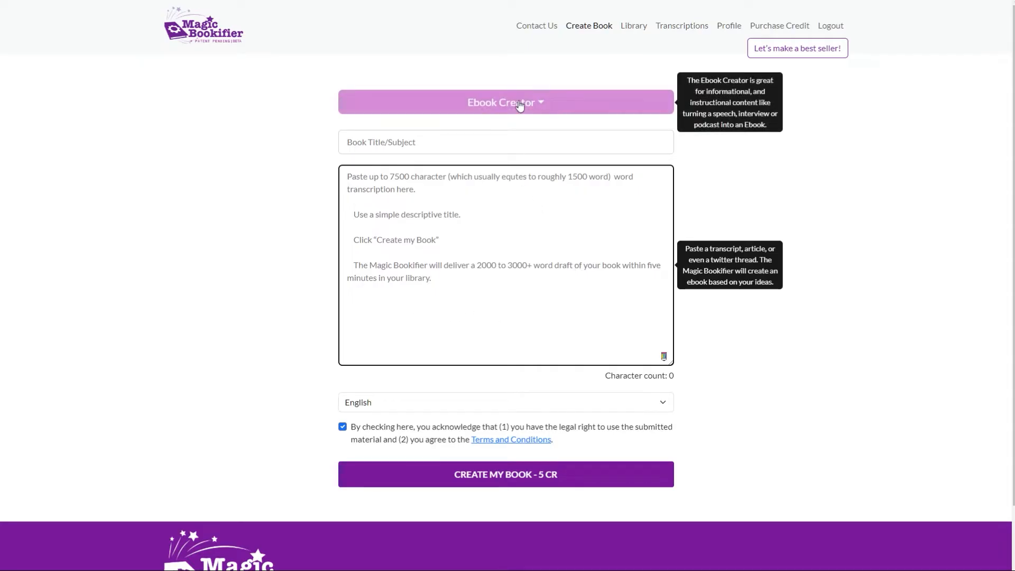
{"action": "left_click", "coordinate": [504, 102]}
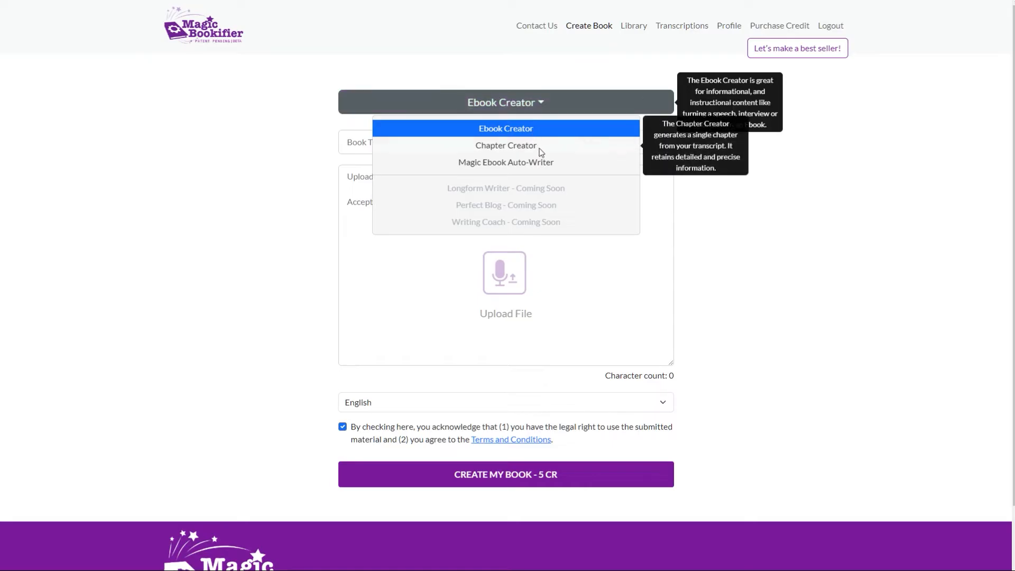
{"action": "mouse_move", "coordinate": [505, 162]}
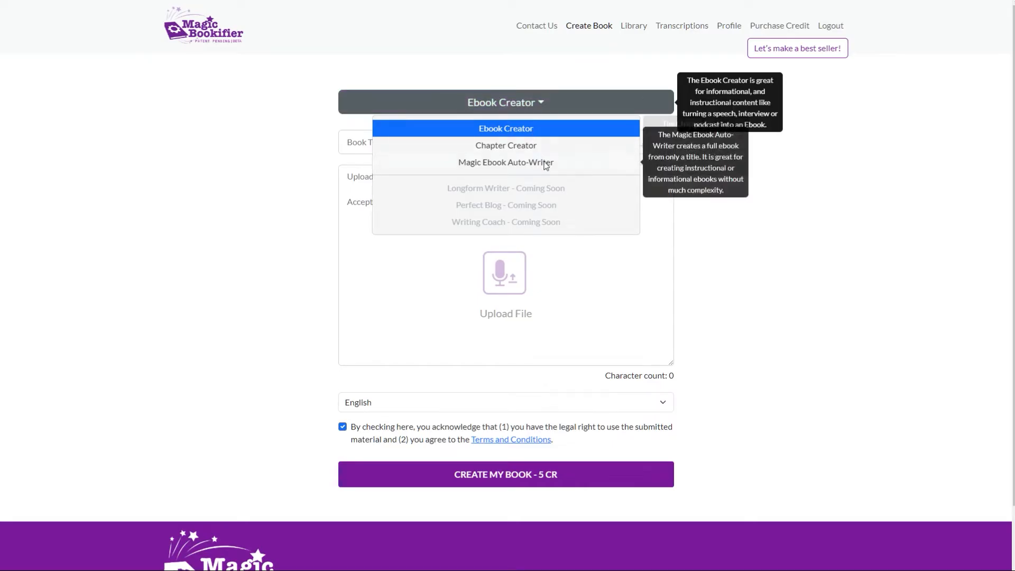
{"action": "mouse_move", "coordinate": [498, 222]}
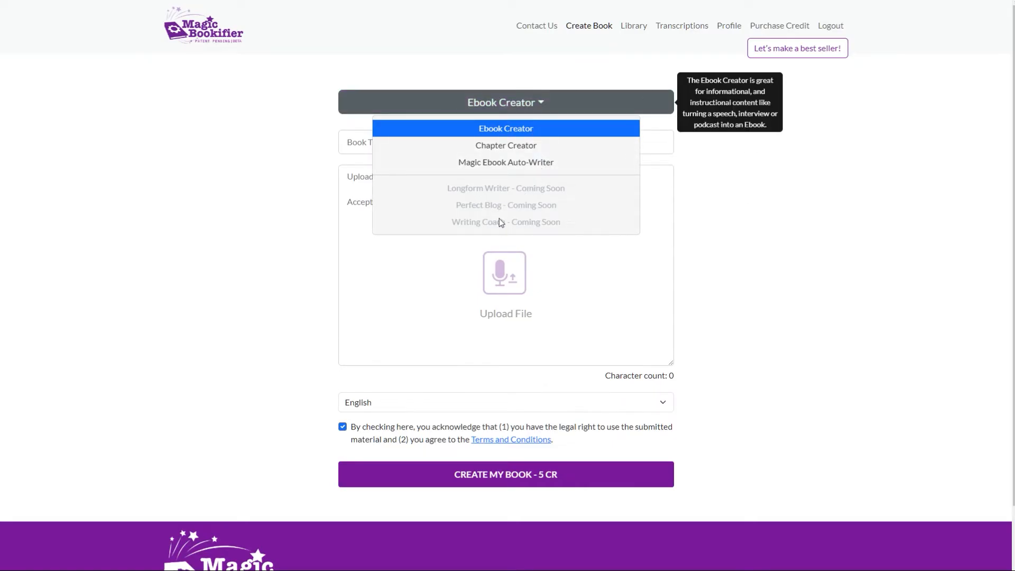
{"action": "left_click", "coordinate": [506, 162]}
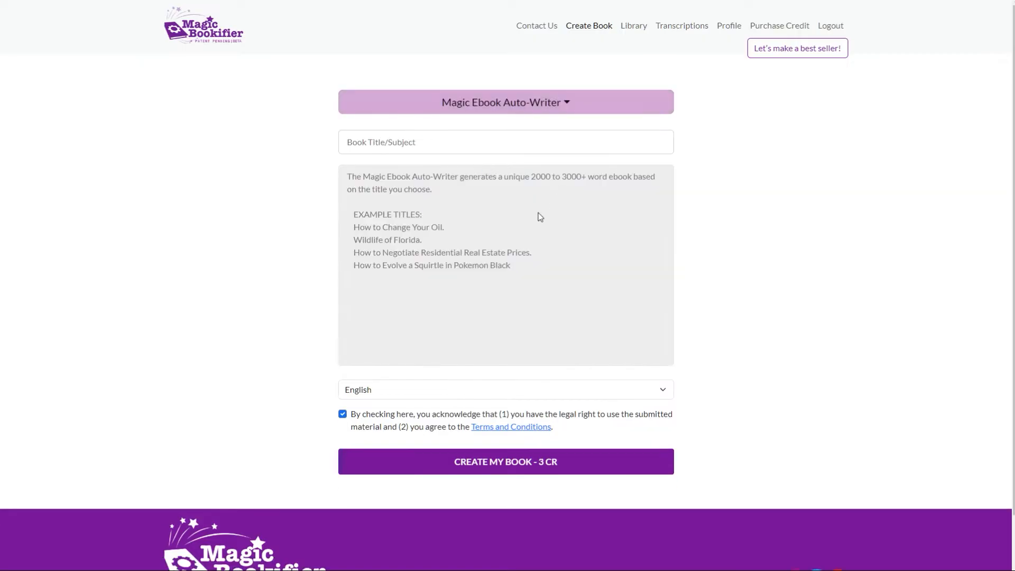
{"action": "mouse_move", "coordinate": [515, 225]}
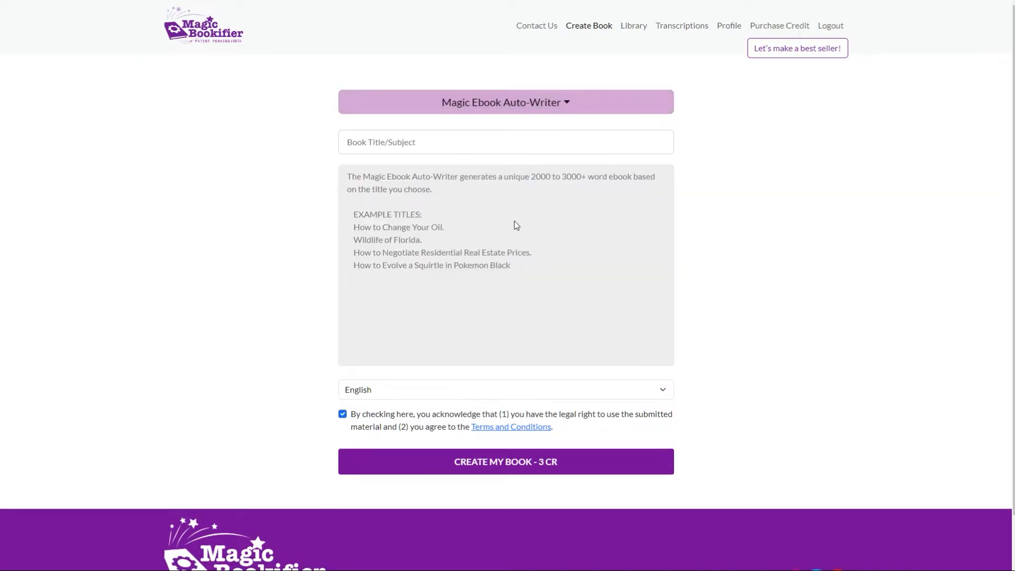
Enter the title 'How to create a lead magnet' and create the book for 3 credits
{"action": "type", "text": "How to create a lead mag"}
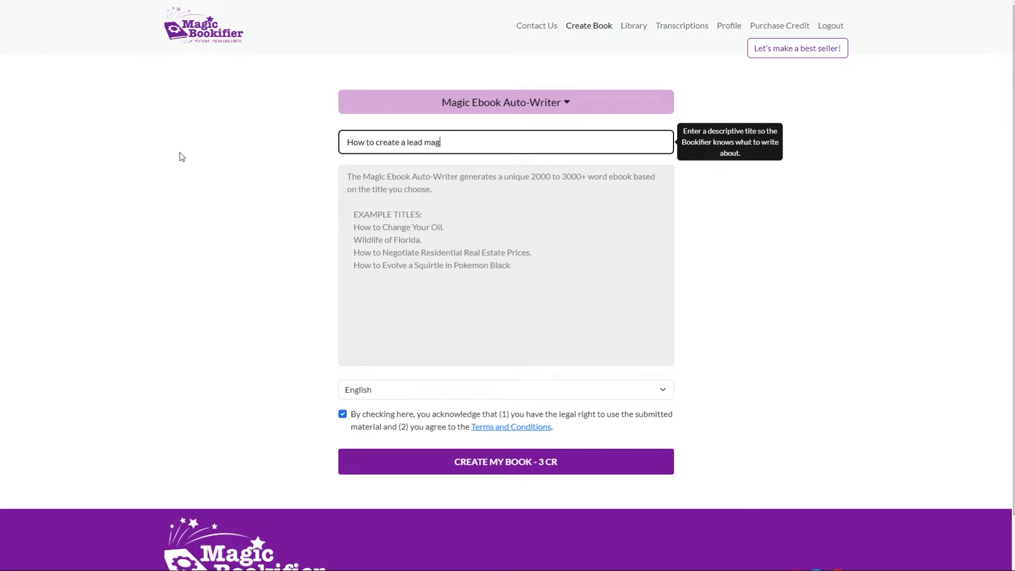
{"action": "type", "text": "net"}
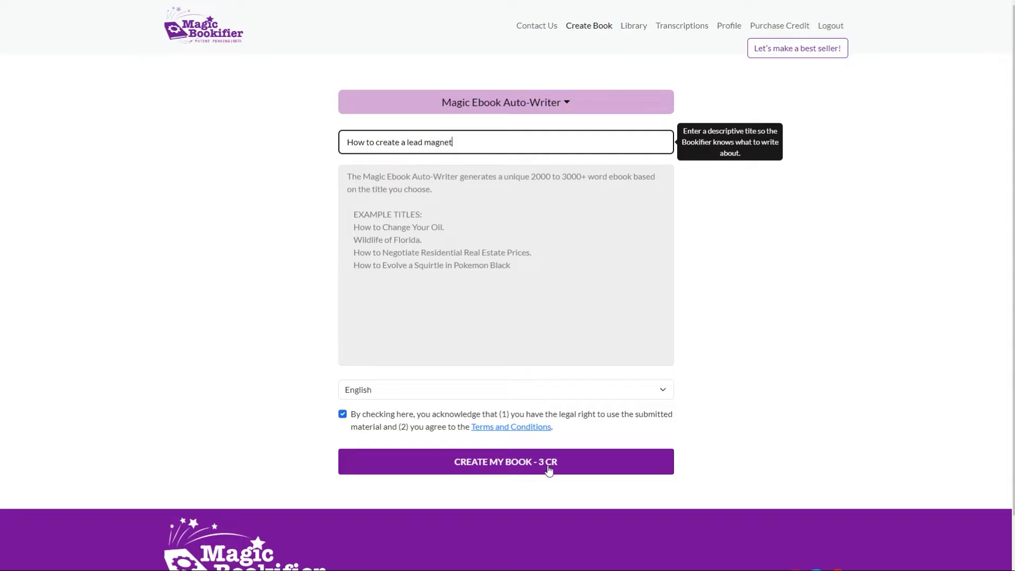
{"action": "left_click", "coordinate": [504, 461]}
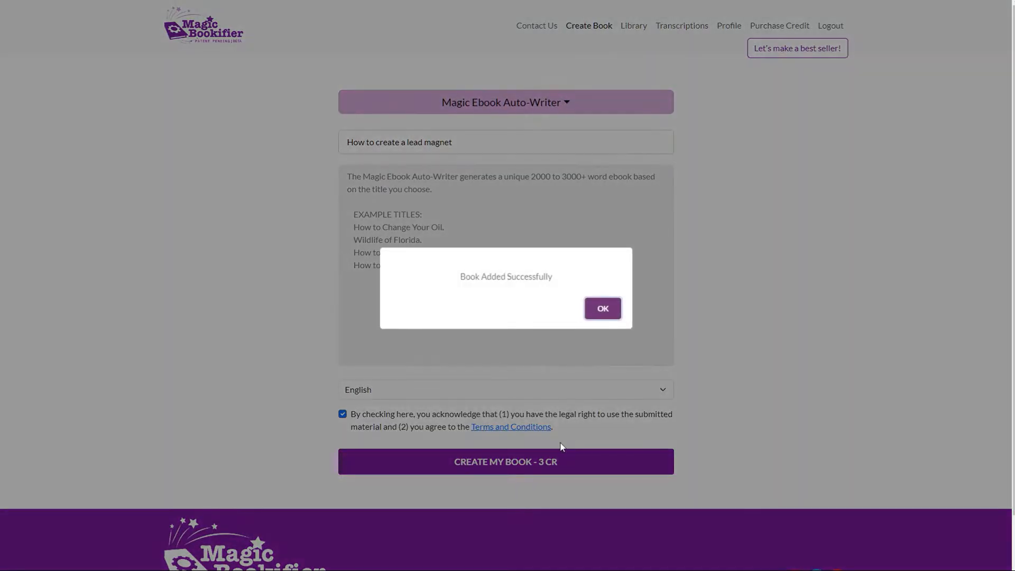
Confirm the Book Added Successfully popup and land on the Library page
{"action": "left_click", "coordinate": [602, 308]}
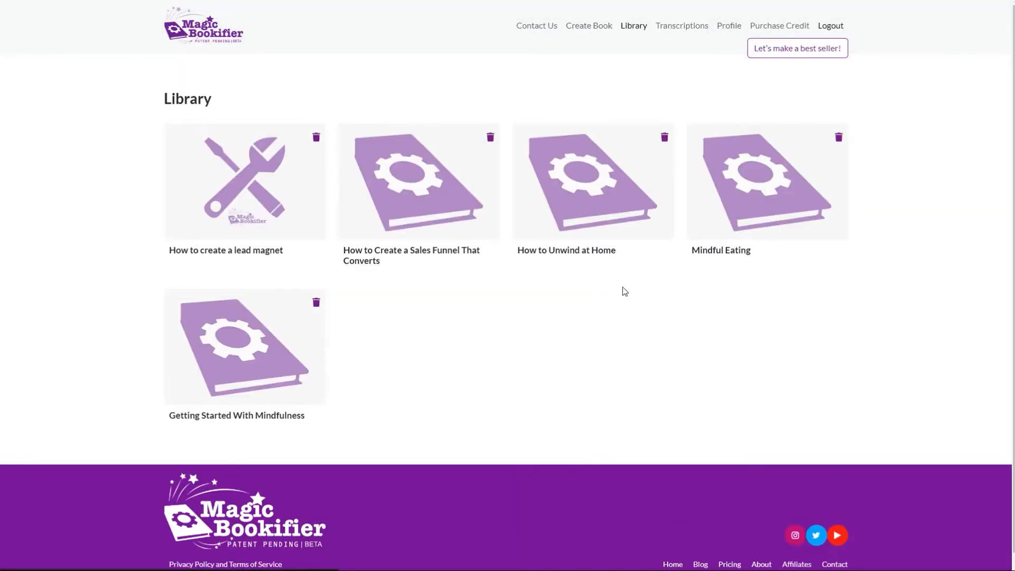
{"action": "mouse_move", "coordinate": [662, 250]}
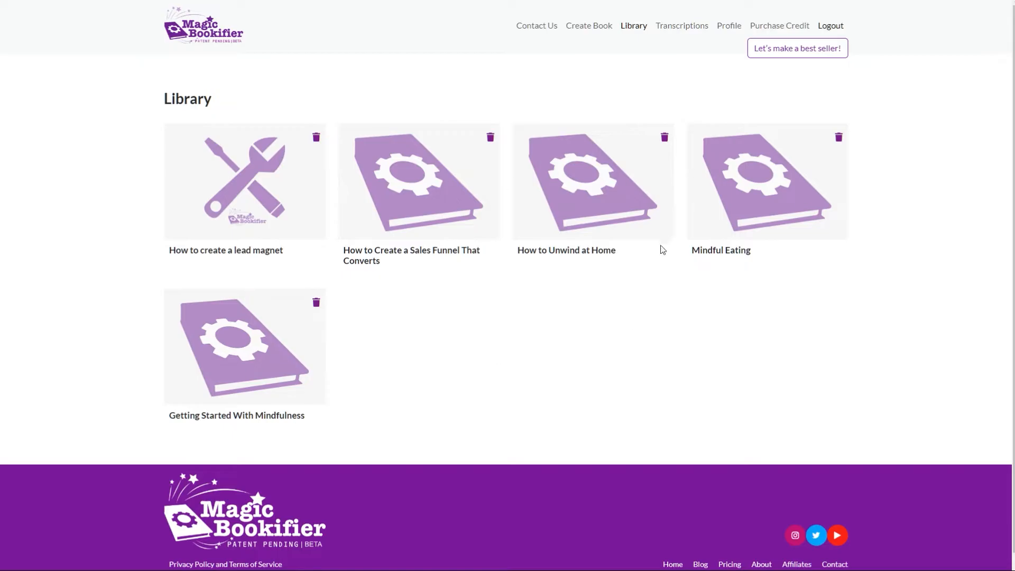
{"action": "mouse_move", "coordinate": [578, 312]}
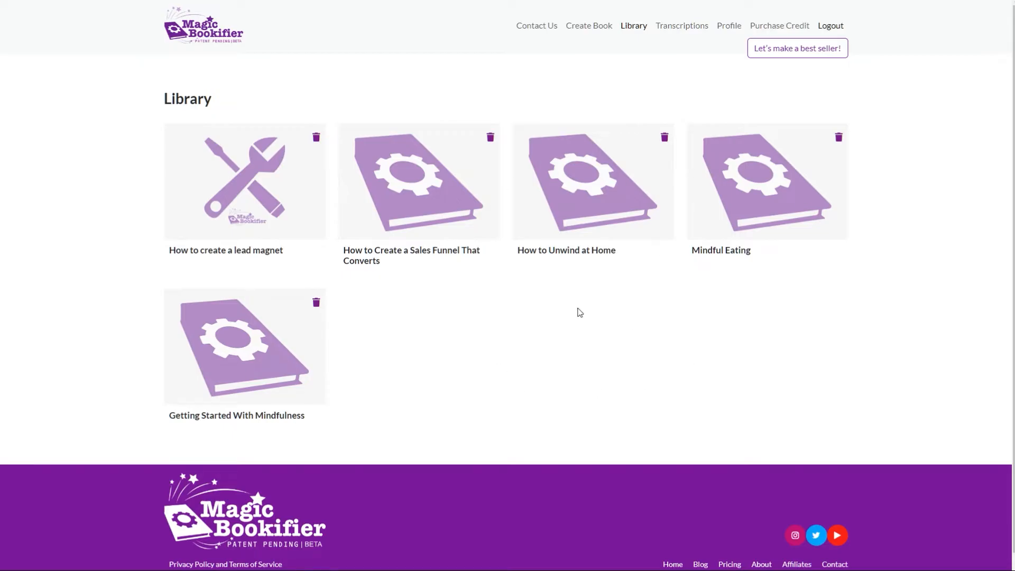
{"action": "mouse_move", "coordinate": [430, 201]}
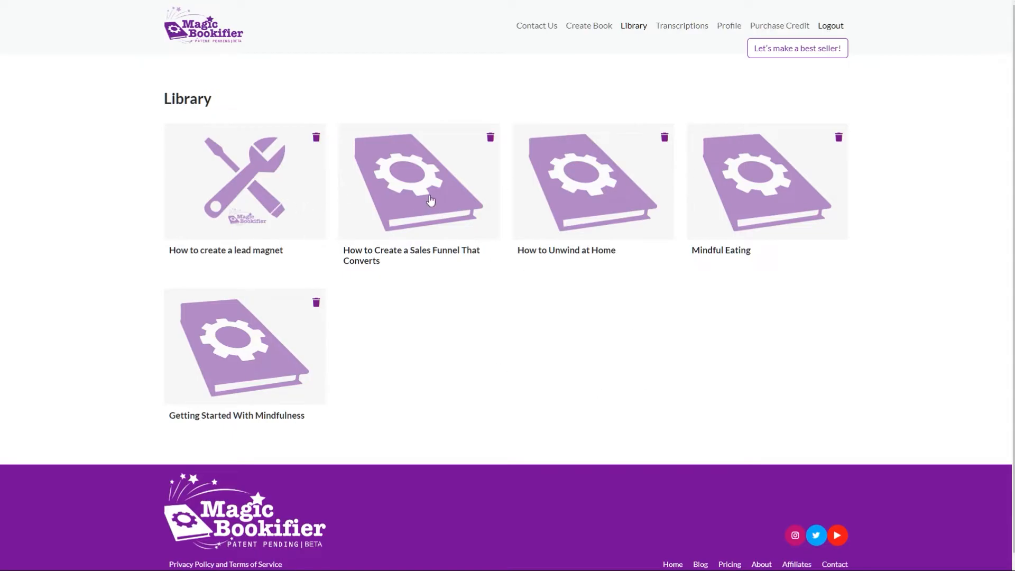
Read through the sales funnel ebook's chapters and close its Notepad text copy
{"action": "left_click", "coordinate": [418, 181]}
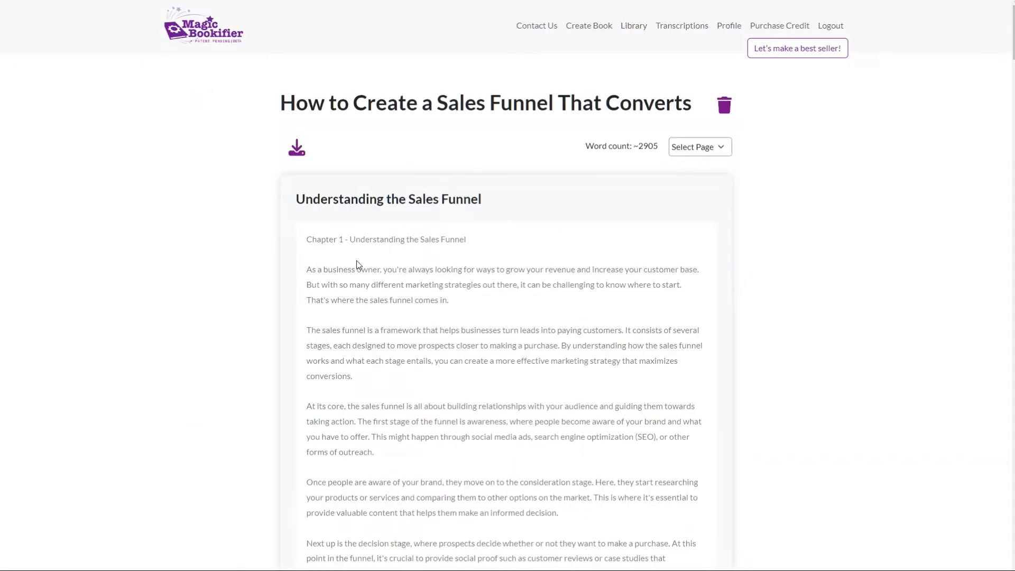
{"action": "scroll", "scroll_direction": "down", "scroll_amount": 3}
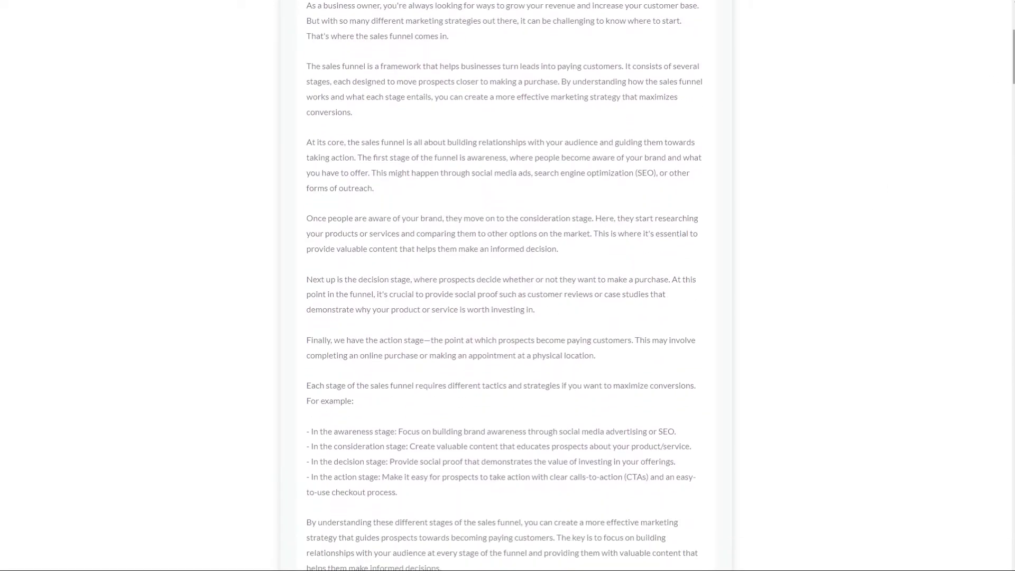
{"action": "scroll", "scroll_direction": "down", "scroll_amount": 3}
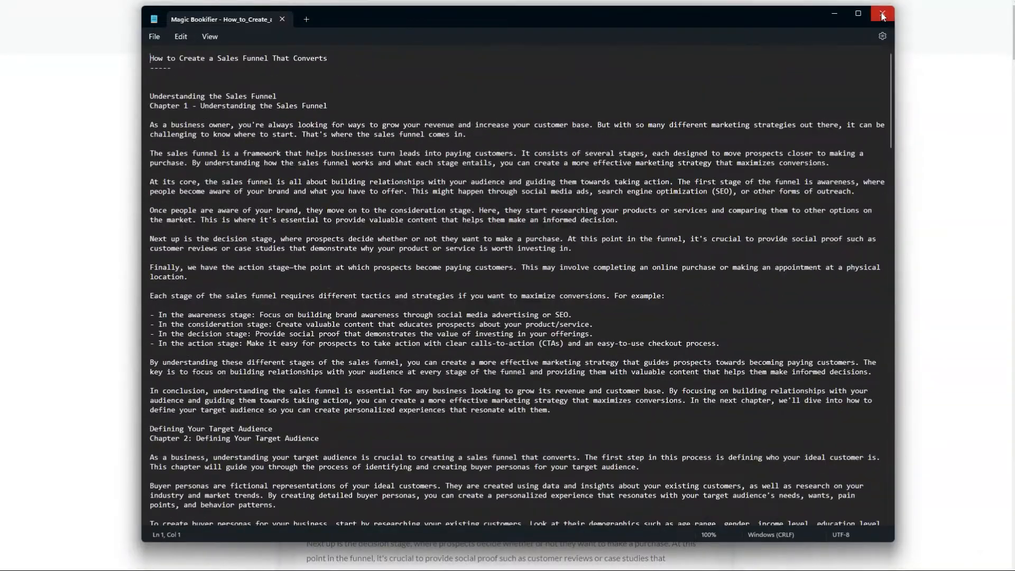
{"action": "left_click", "coordinate": [881, 13]}
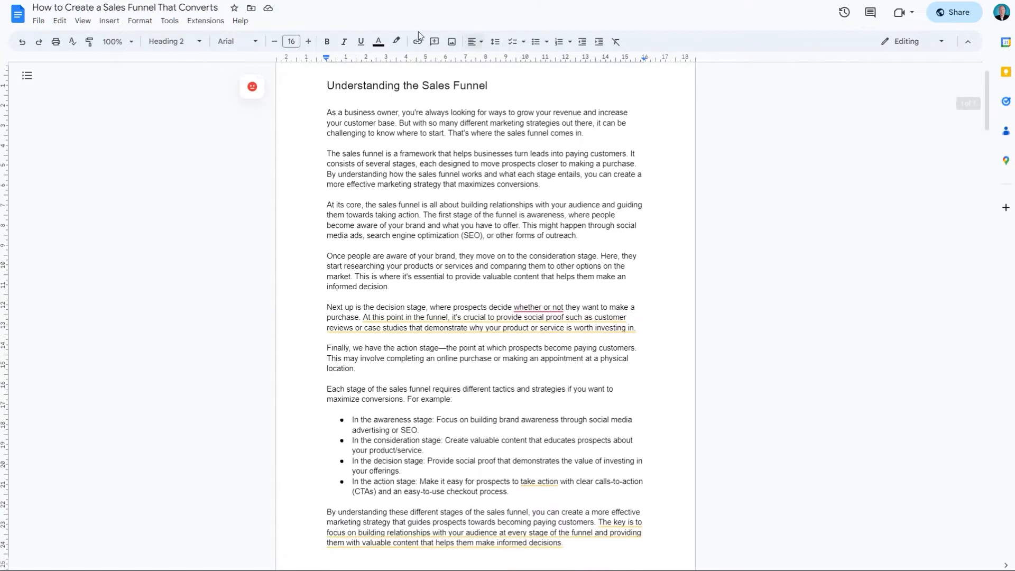
{"action": "scroll", "scroll_direction": "down", "scroll_amount": 3}
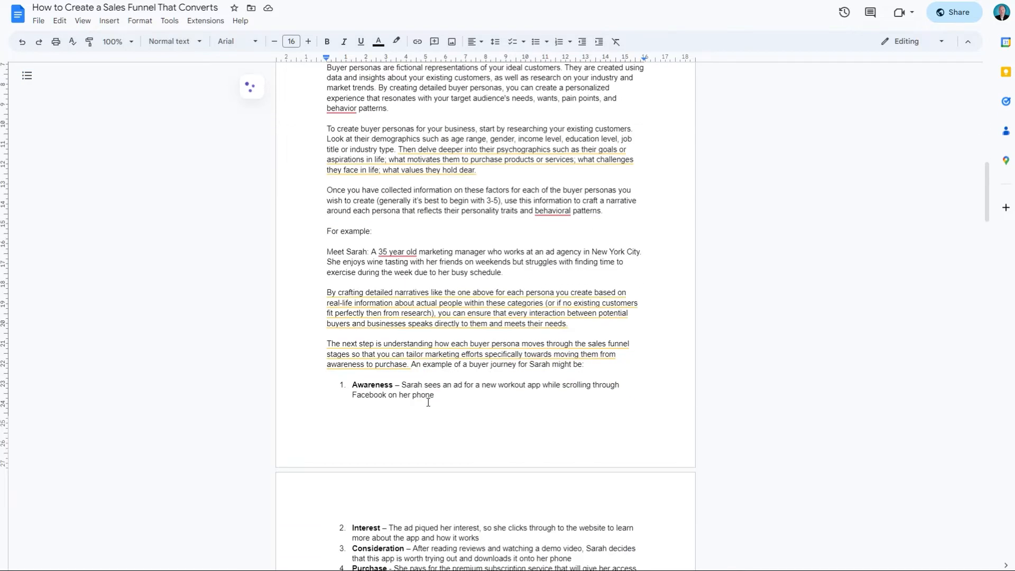
{"action": "scroll", "scroll_direction": "down", "scroll_amount": 3}
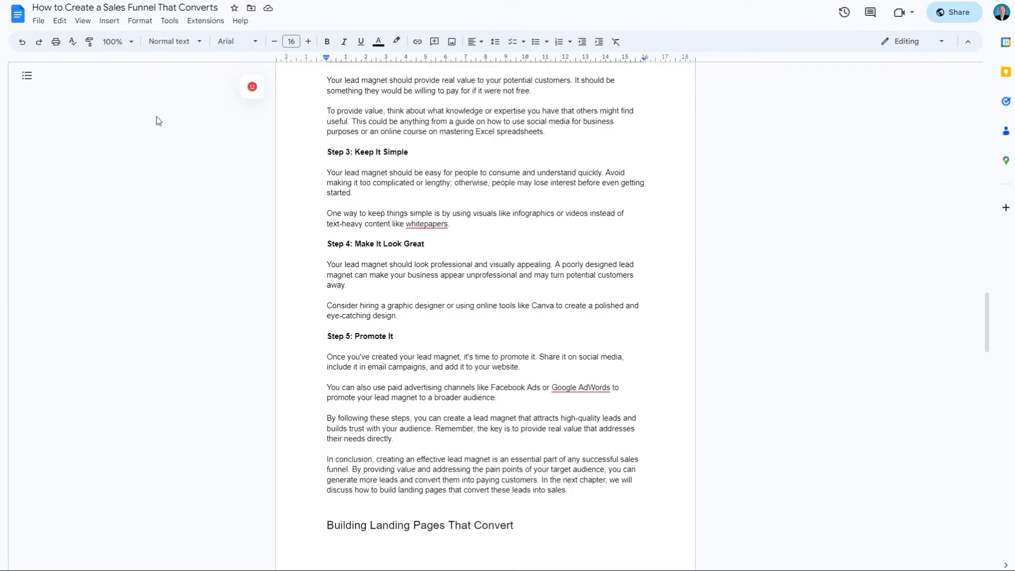
{"action": "left_click", "coordinate": [38, 20]}
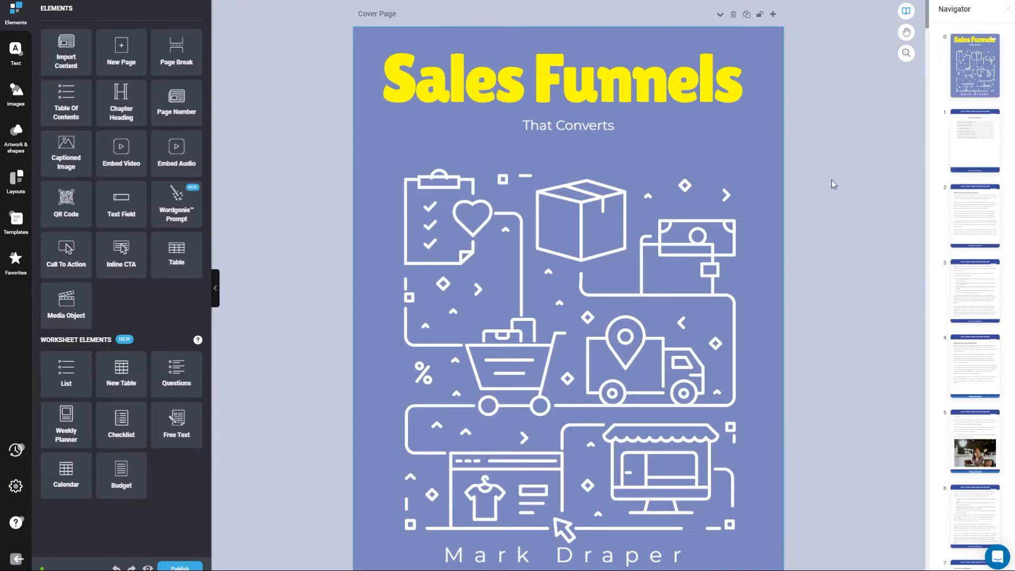
{"action": "scroll", "scroll_direction": "down", "scroll_amount": 3}
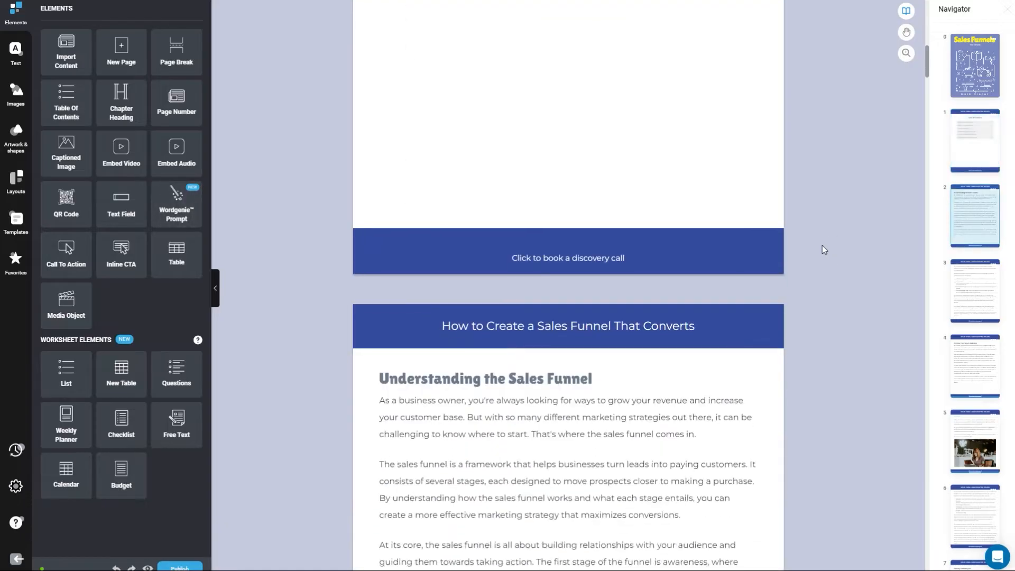
{"action": "scroll", "scroll_direction": "down", "scroll_amount": 3}
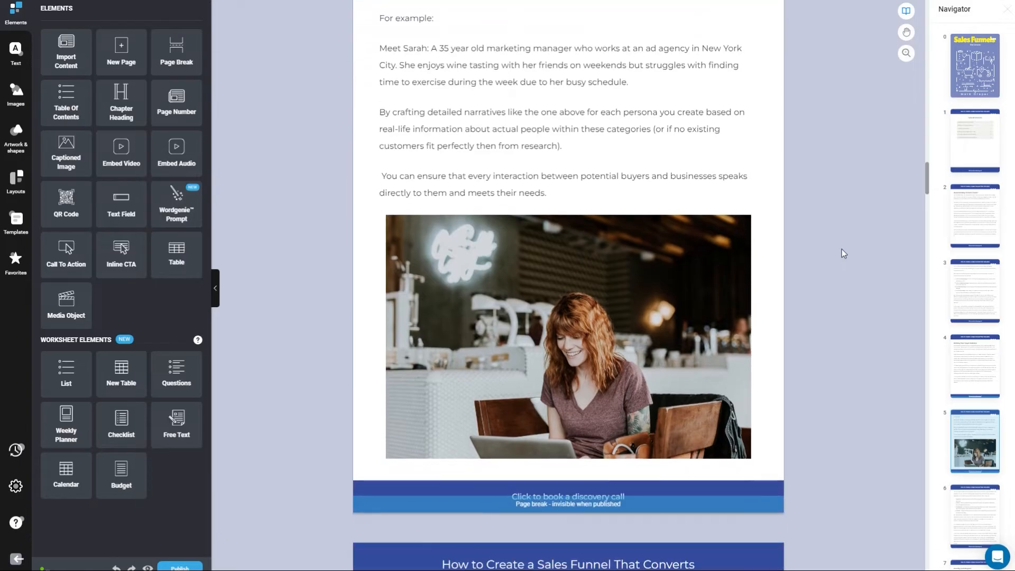
{"action": "scroll", "scroll_direction": "down", "scroll_amount": 3}
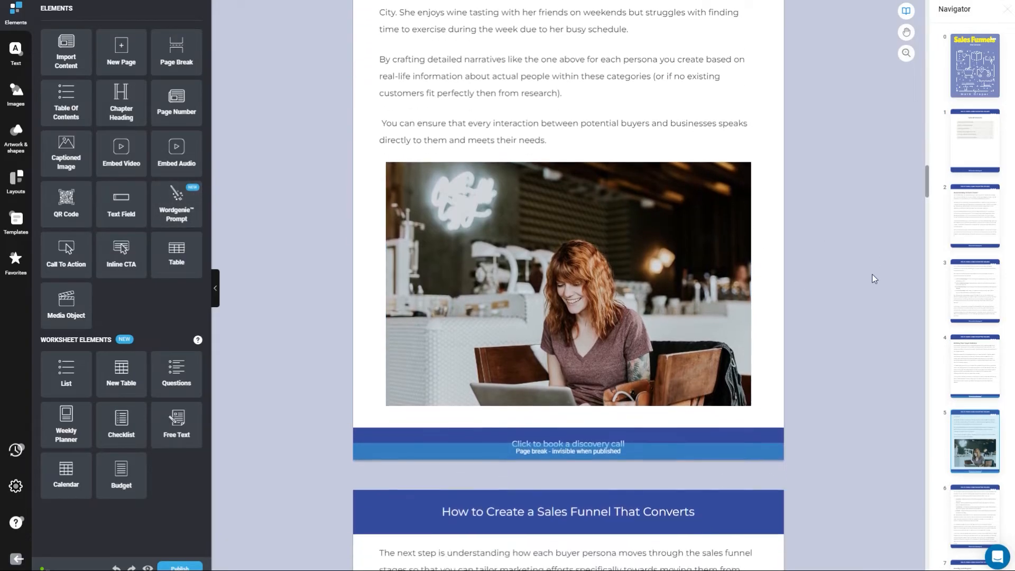
{"action": "scroll", "scroll_direction": "down", "scroll_amount": 3}
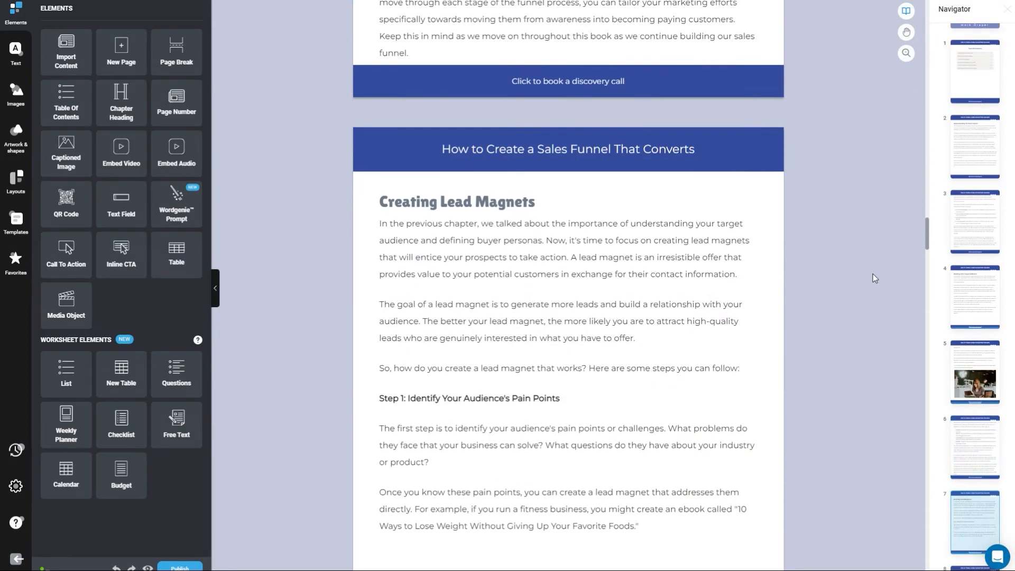
{"action": "scroll", "scroll_direction": "down", "scroll_amount": 3}
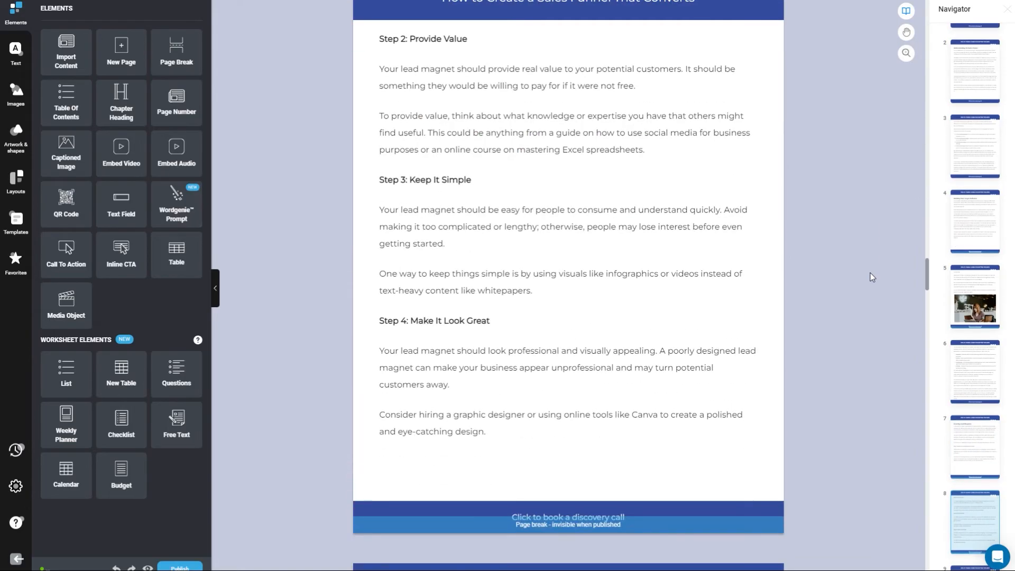
{"action": "scroll", "scroll_direction": "down", "scroll_amount": 3}
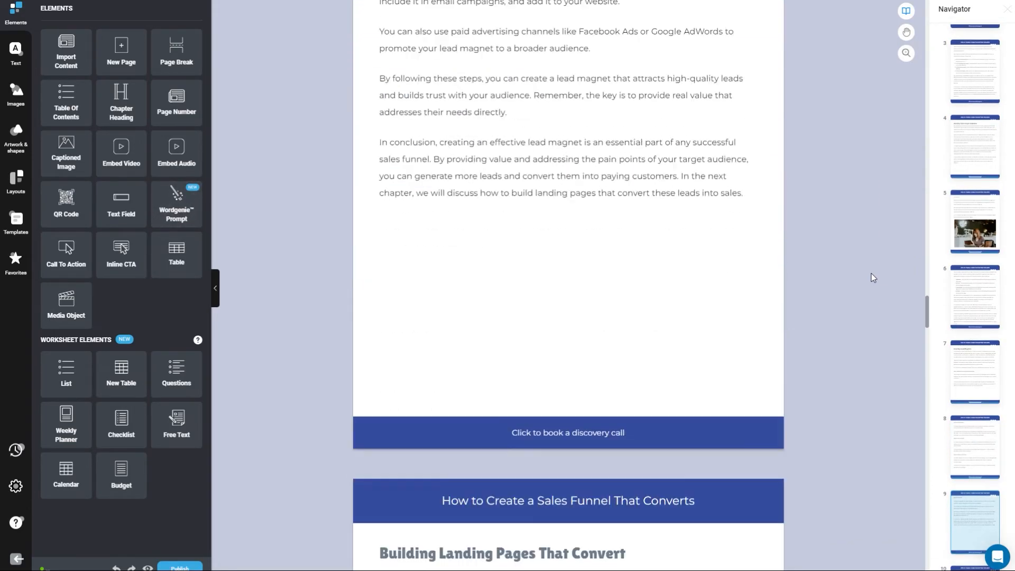
{"action": "scroll", "scroll_direction": "down", "scroll_amount": 3}
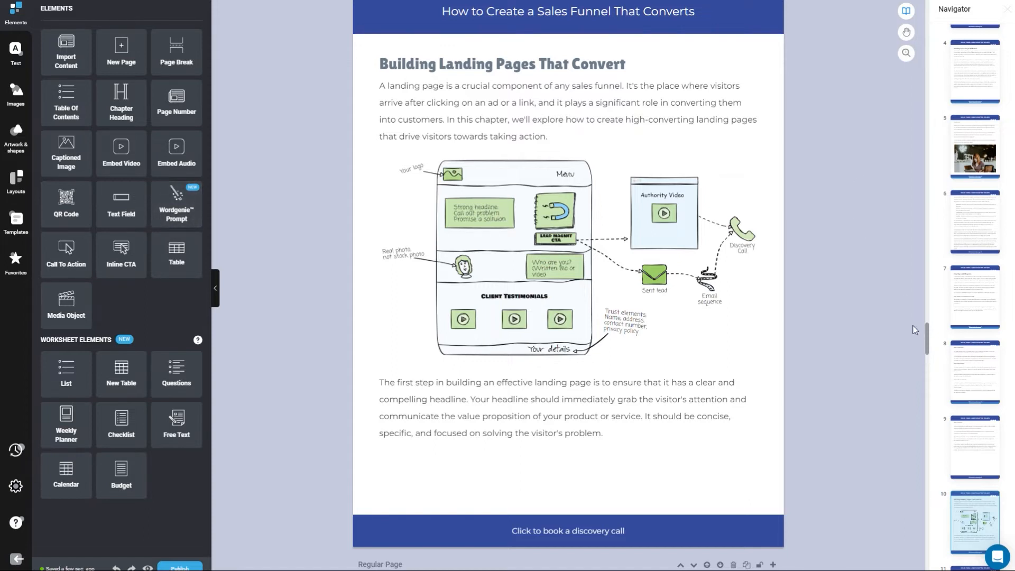
{"action": "scroll", "scroll_direction": "down", "scroll_amount": 3}
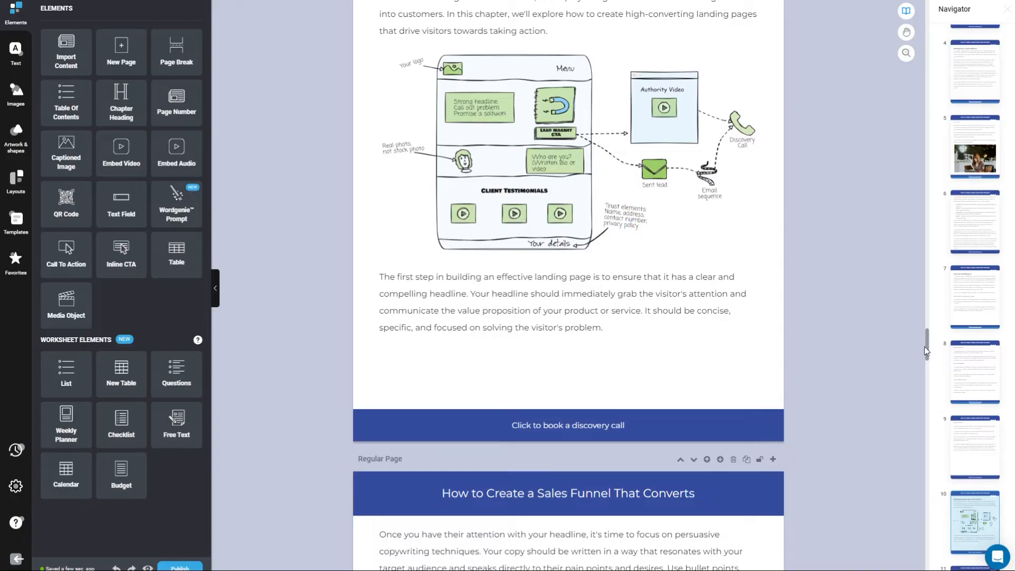
{"action": "scroll", "scroll_direction": "down", "scroll_amount": 3}
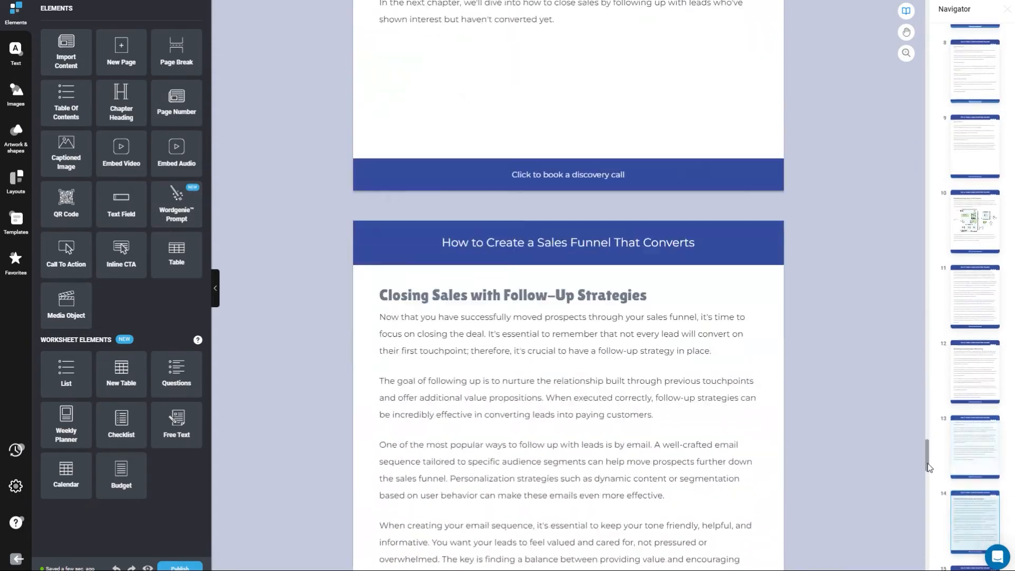
{"action": "scroll", "scroll_direction": "down", "scroll_amount": 3}
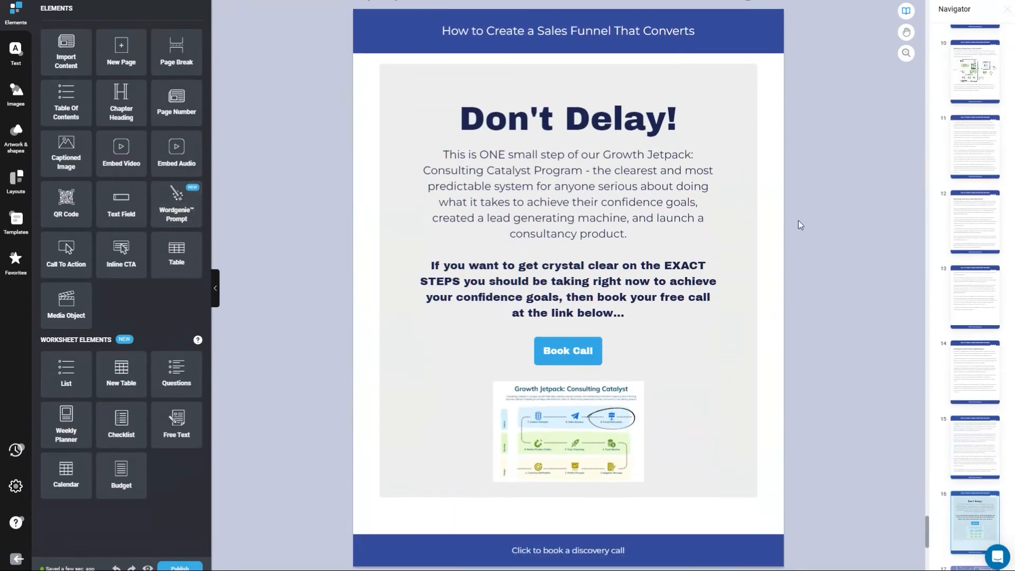
{"action": "scroll", "scroll_direction": "down", "scroll_amount": 3}
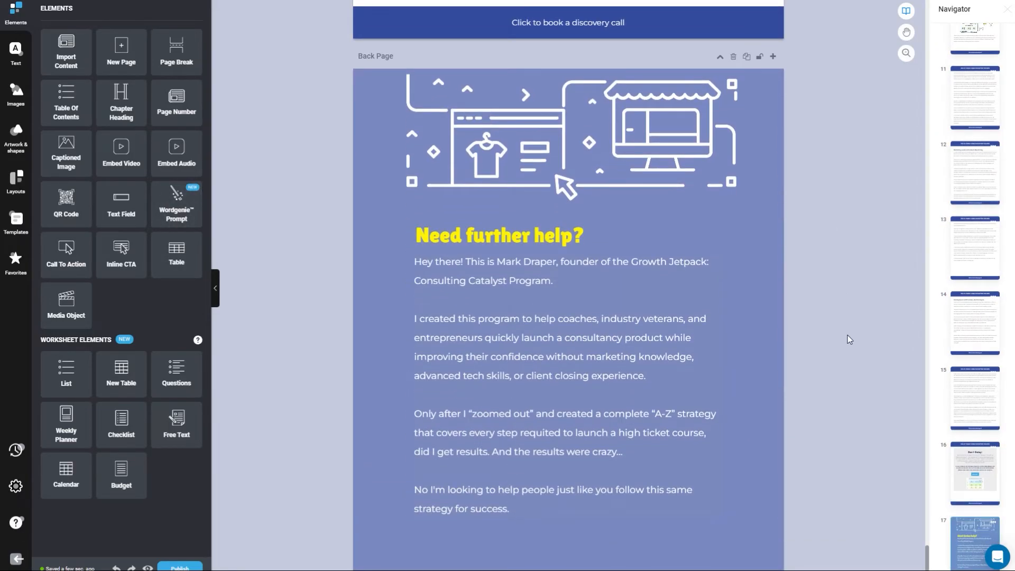
{"action": "scroll", "scroll_direction": "down", "scroll_amount": 3}
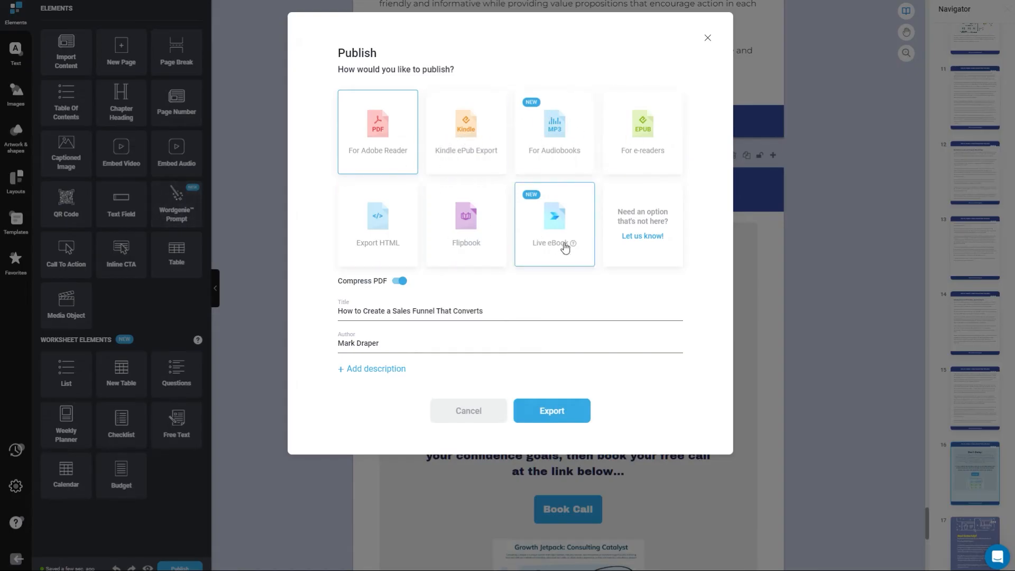
{"action": "mouse_move", "coordinate": [469, 274]}
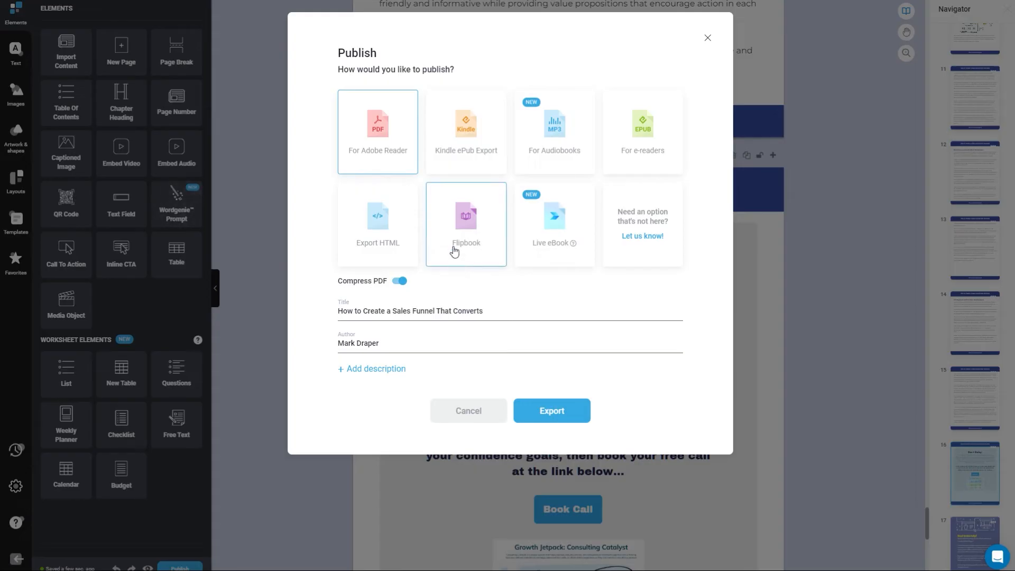
{"action": "mouse_move", "coordinate": [696, 66]}
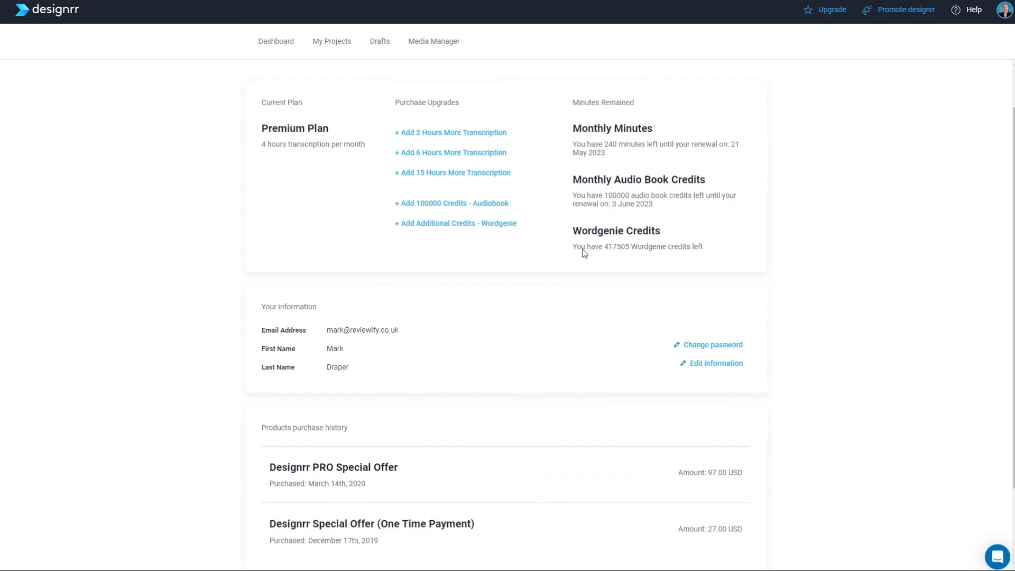
{"action": "mouse_move", "coordinate": [686, 233]}
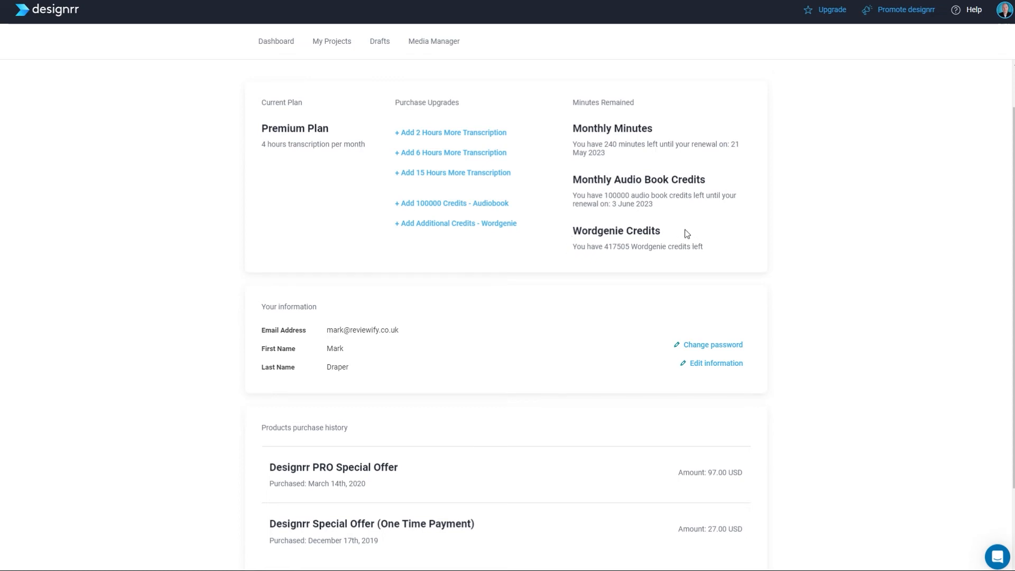
{"action": "mouse_move", "coordinate": [822, 291]}
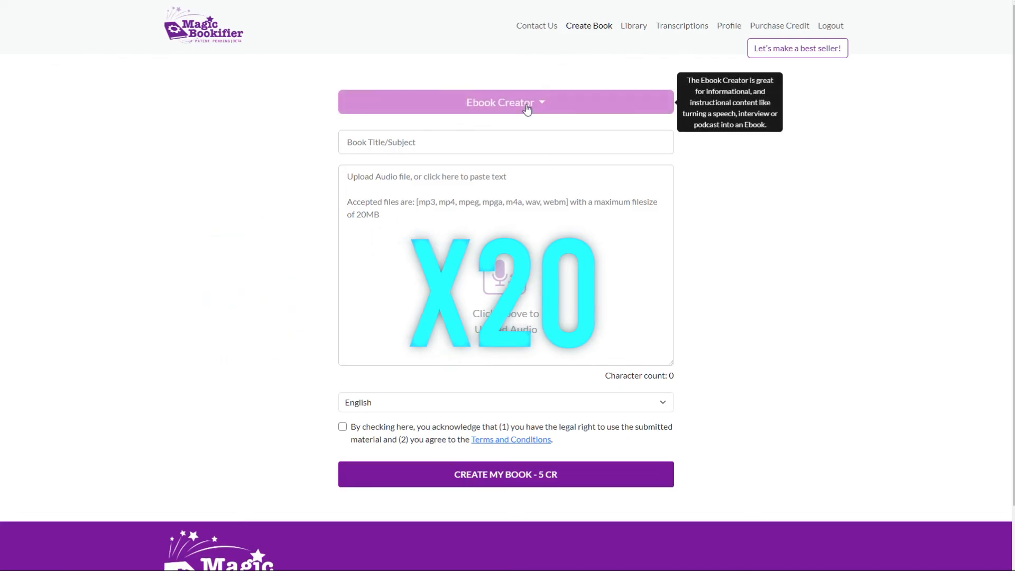
Select Magic Ebook Auto-Writer again from the Create Book mode list
{"action": "left_click", "coordinate": [505, 101]}
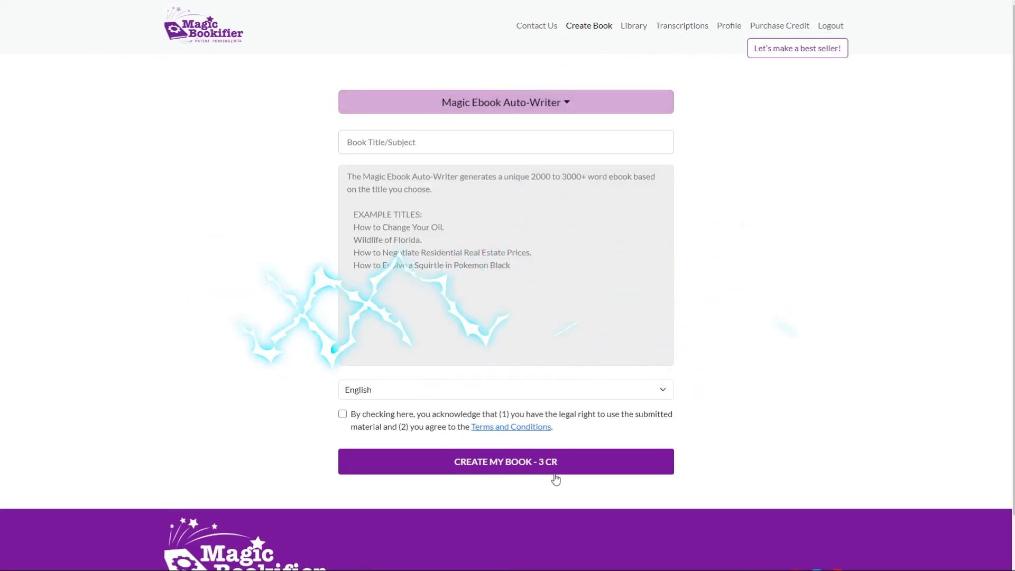